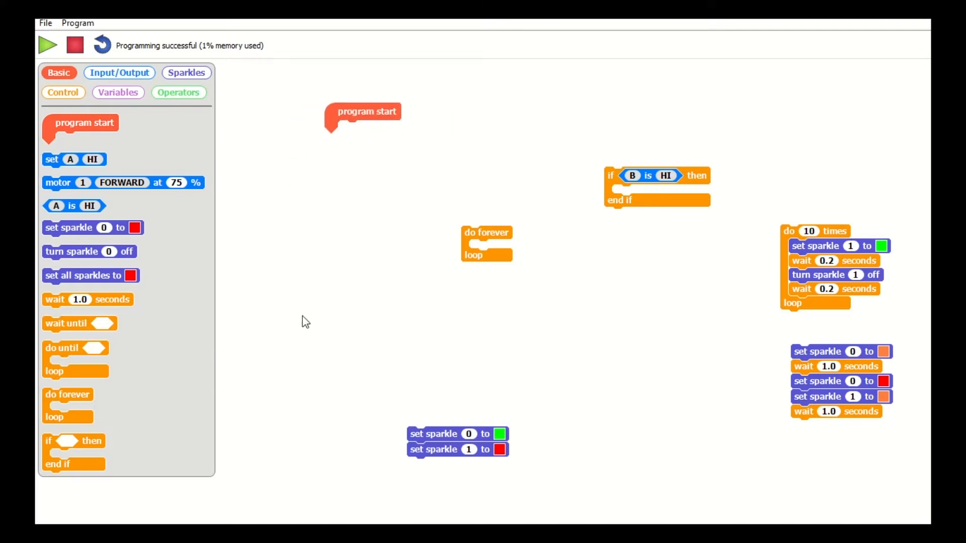
{"action": "mouse_move", "coordinate": [299, 322]}
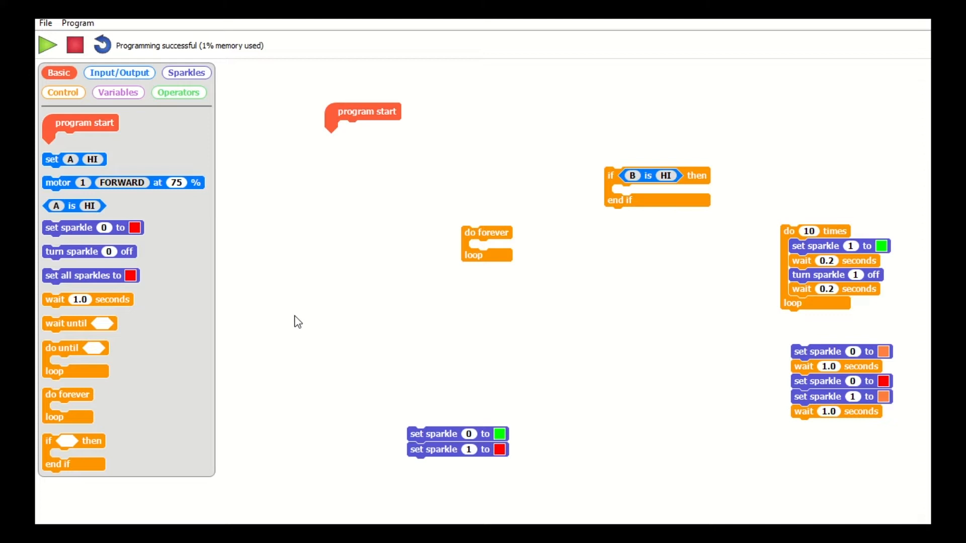
{"action": "mouse_move", "coordinate": [271, 301]}
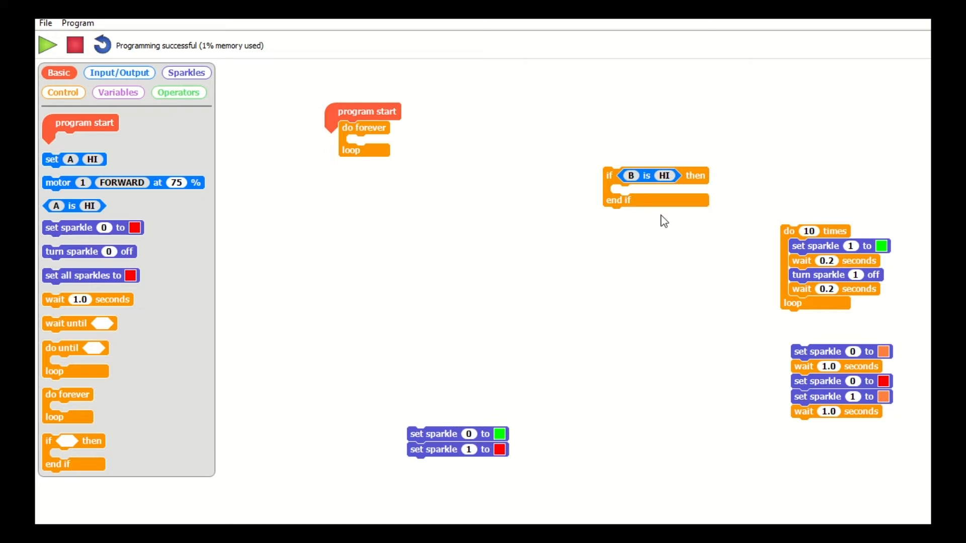
Drag the 'if B is HI' block across the canvas closer to the program start stack.
{"action": "left_click_drag", "start_coordinate": [610, 175], "coordinate": [366, 274]}
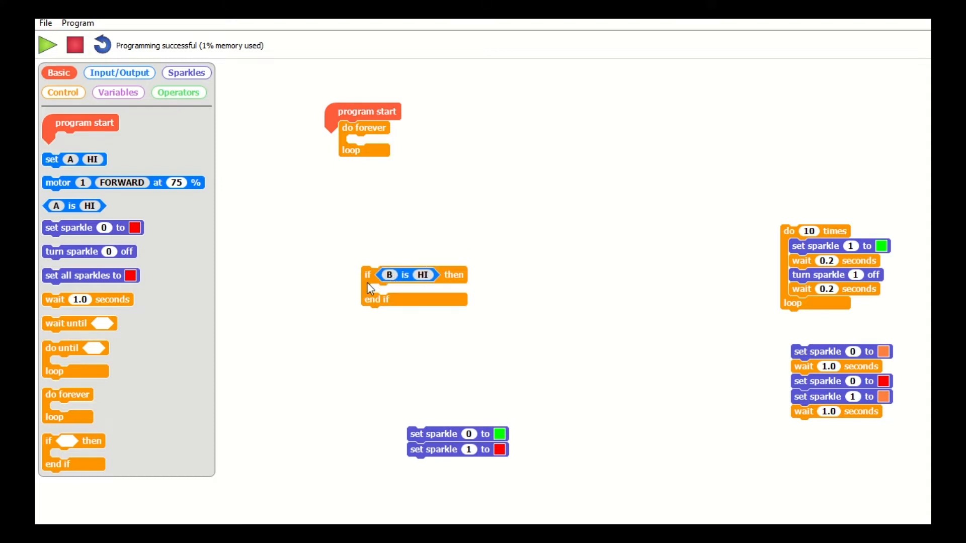
{"action": "mouse_move", "coordinate": [441, 284]}
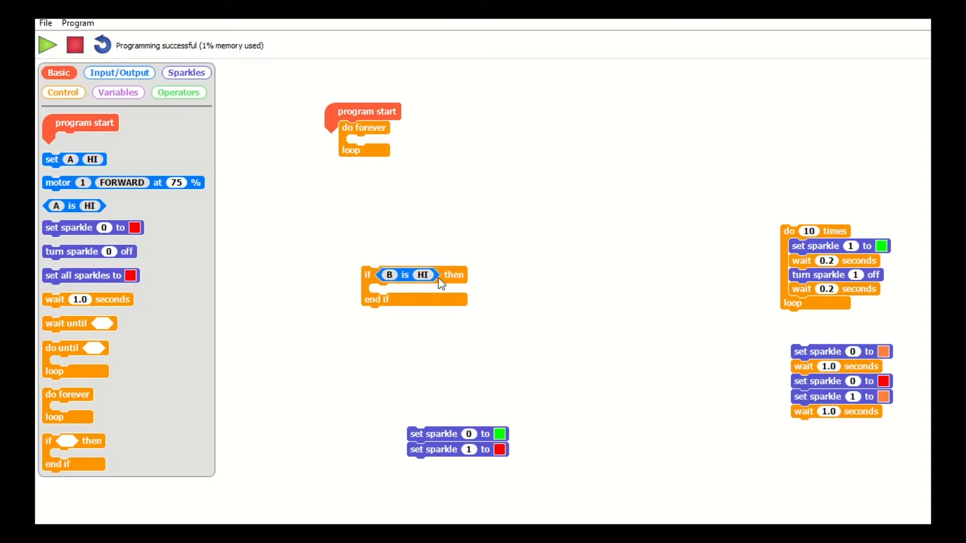
{"action": "mouse_move", "coordinate": [410, 326]}
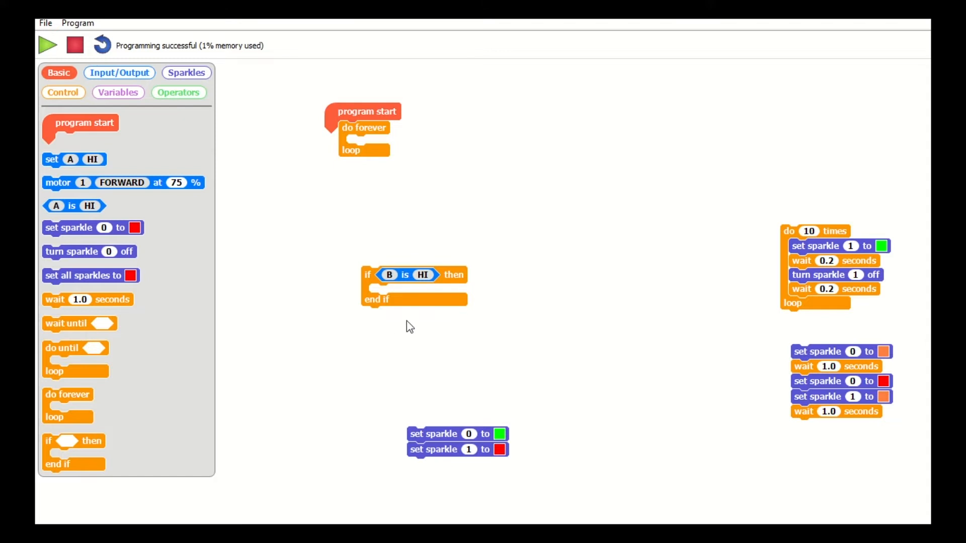
{"action": "mouse_move", "coordinate": [376, 328]}
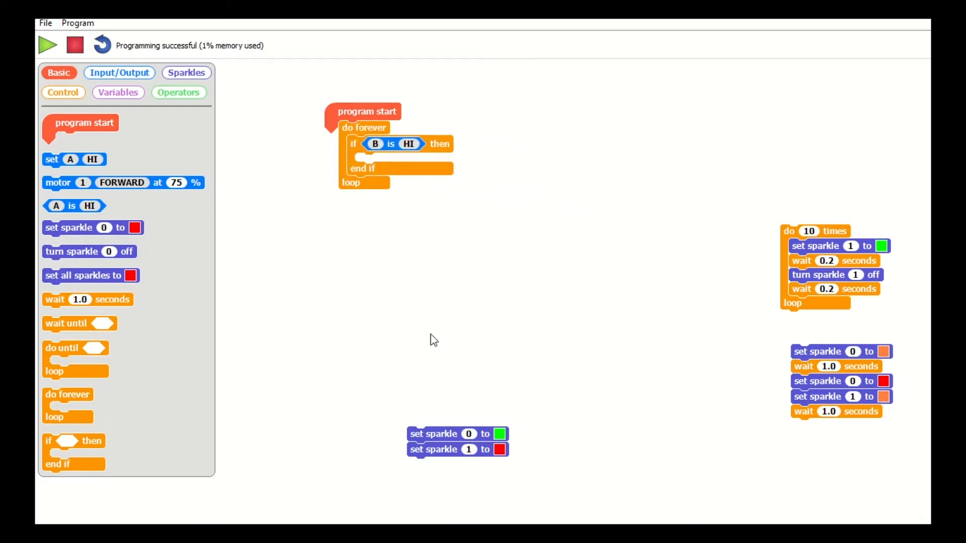
{"action": "mouse_move", "coordinate": [359, 194]}
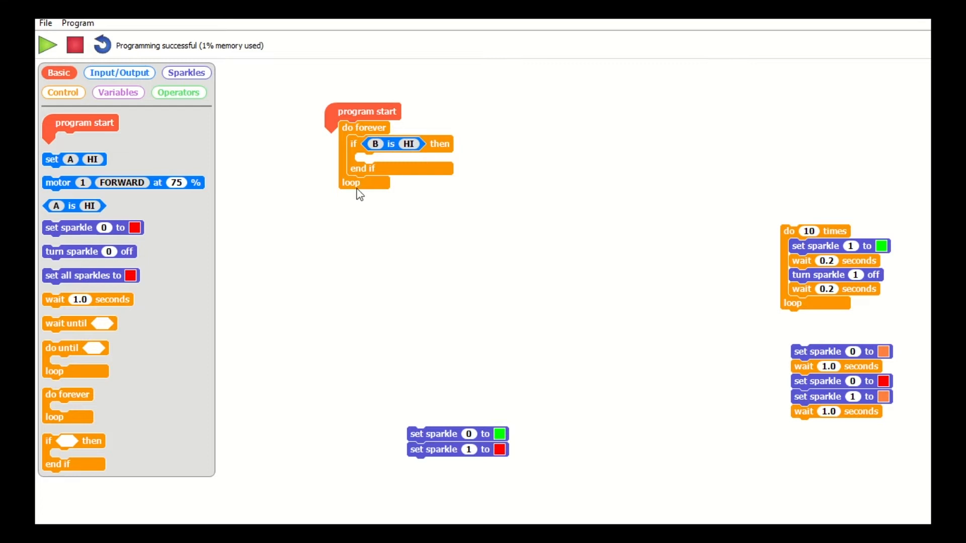
{"action": "mouse_move", "coordinate": [399, 153]}
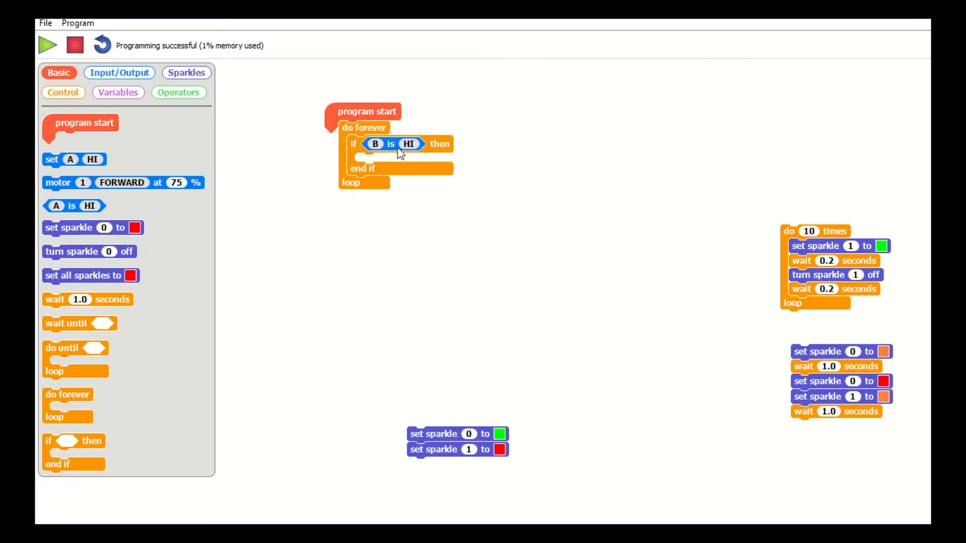
{"action": "mouse_move", "coordinate": [412, 152]}
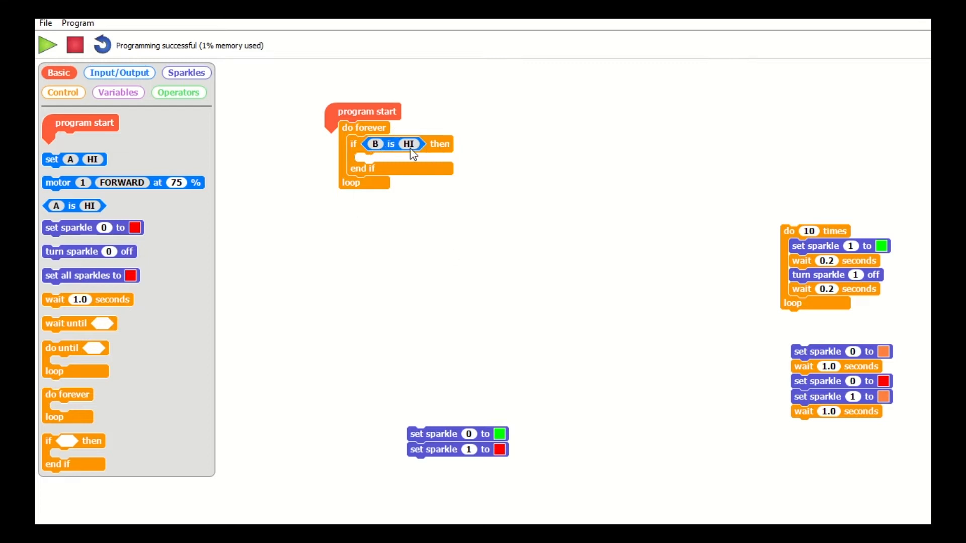
{"action": "mouse_move", "coordinate": [276, 285]}
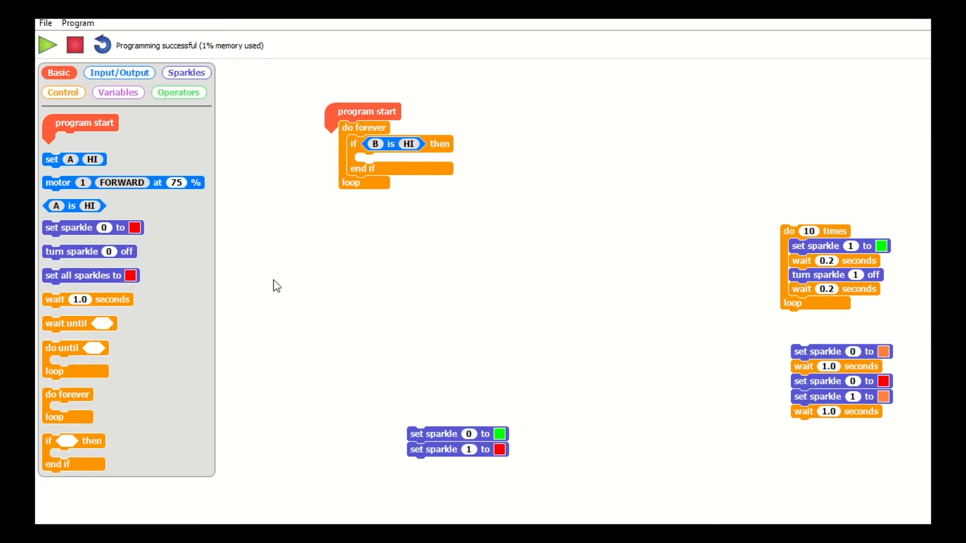
{"action": "mouse_move", "coordinate": [748, 293]}
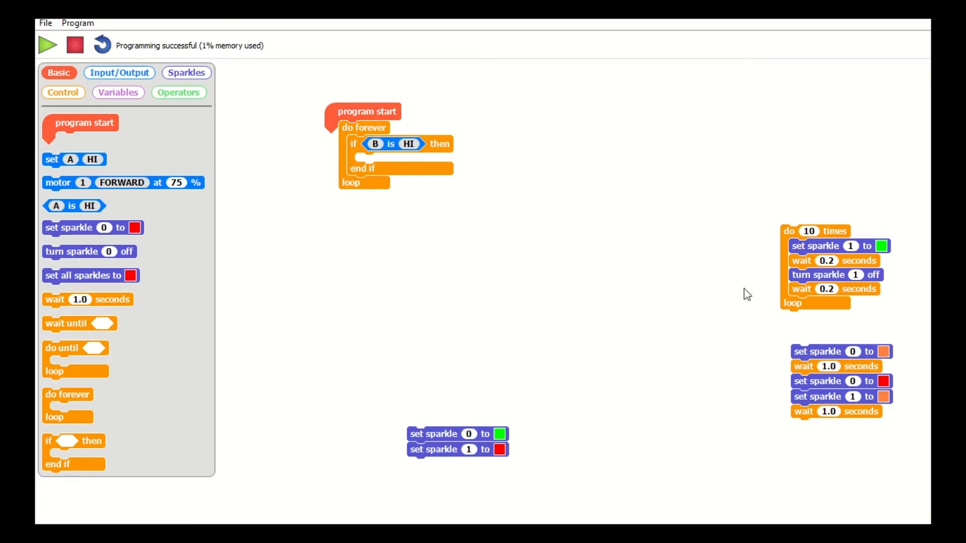
{"action": "mouse_move", "coordinate": [616, 325]}
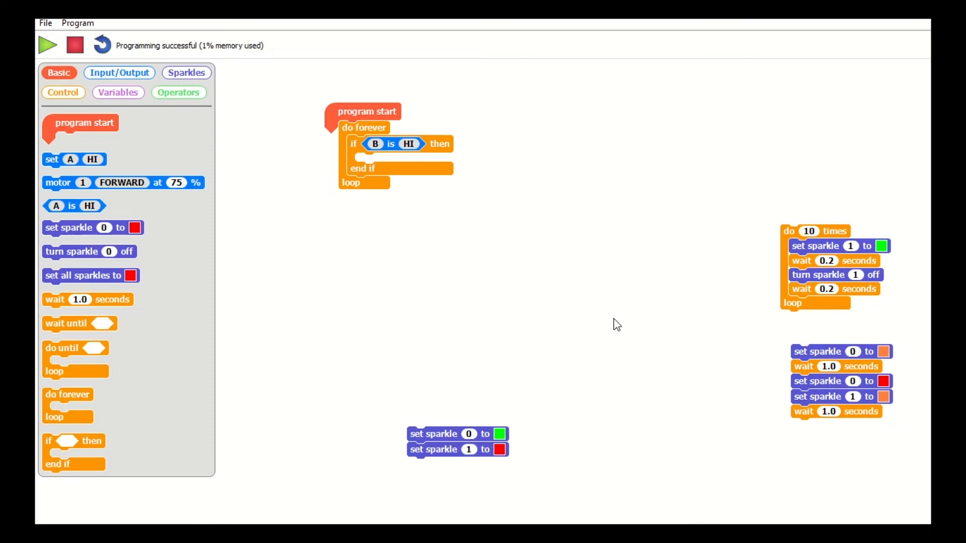
{"action": "mouse_move", "coordinate": [601, 306]}
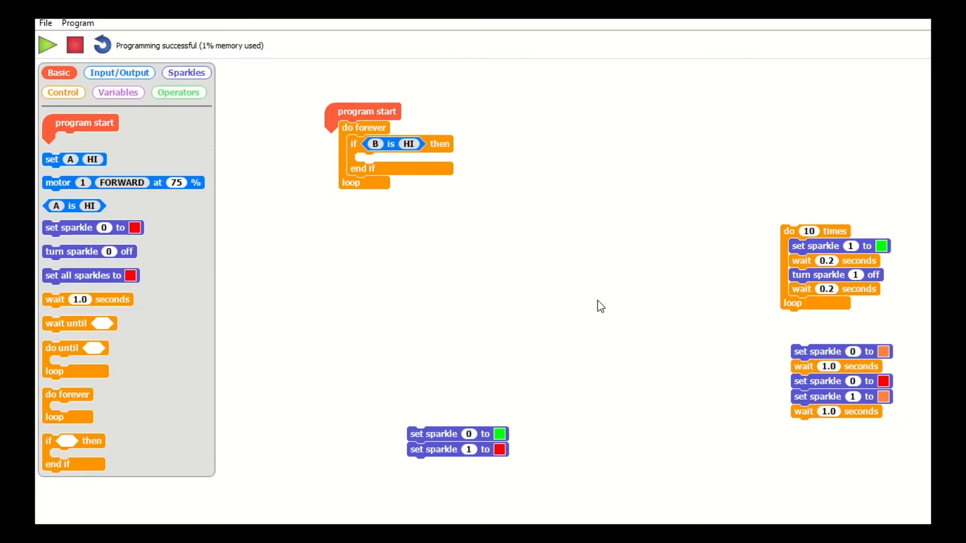
{"action": "mouse_move", "coordinate": [623, 426]}
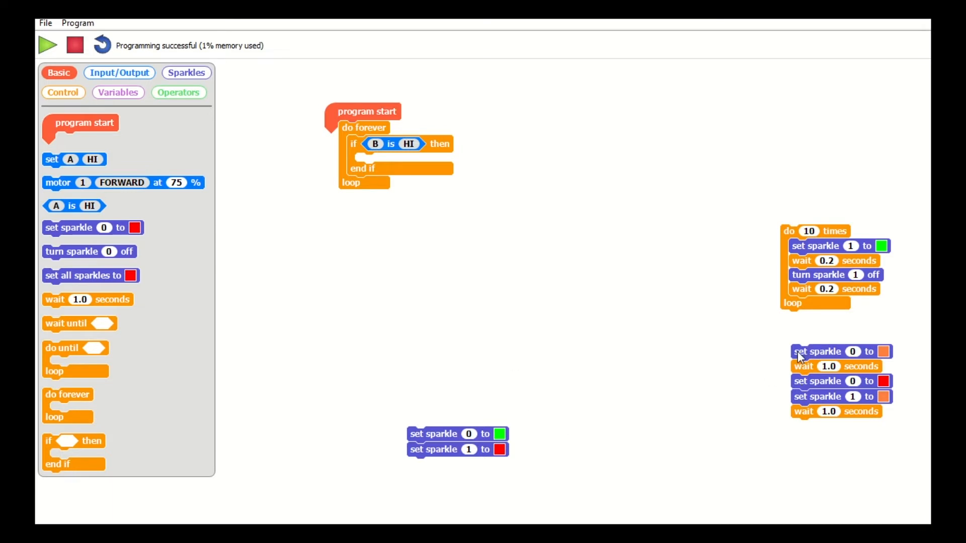
Move the five-block sparkle colour sequence with its waits inside the 'if B is HI' check.
{"action": "left_click_drag", "start_coordinate": [801, 351], "coordinate": [409, 264]}
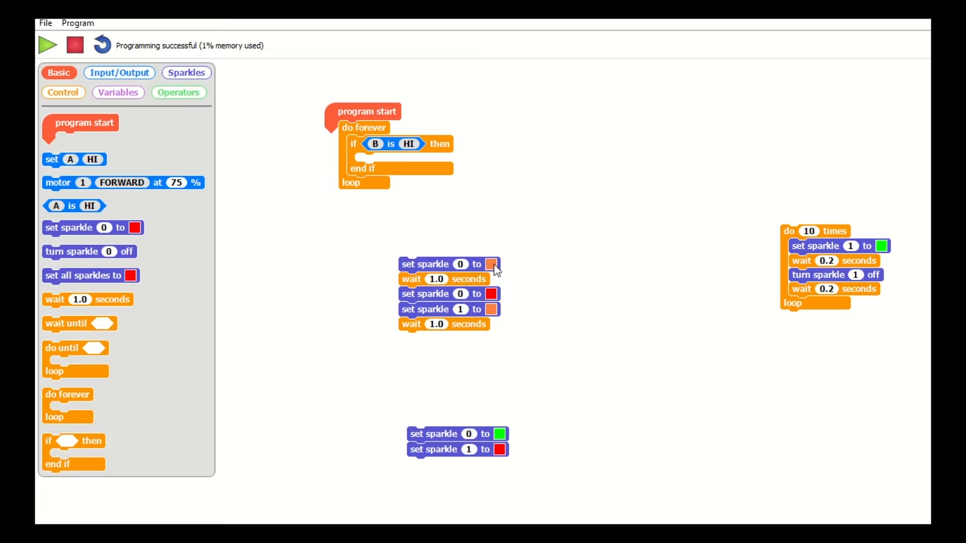
{"action": "mouse_move", "coordinate": [458, 284]}
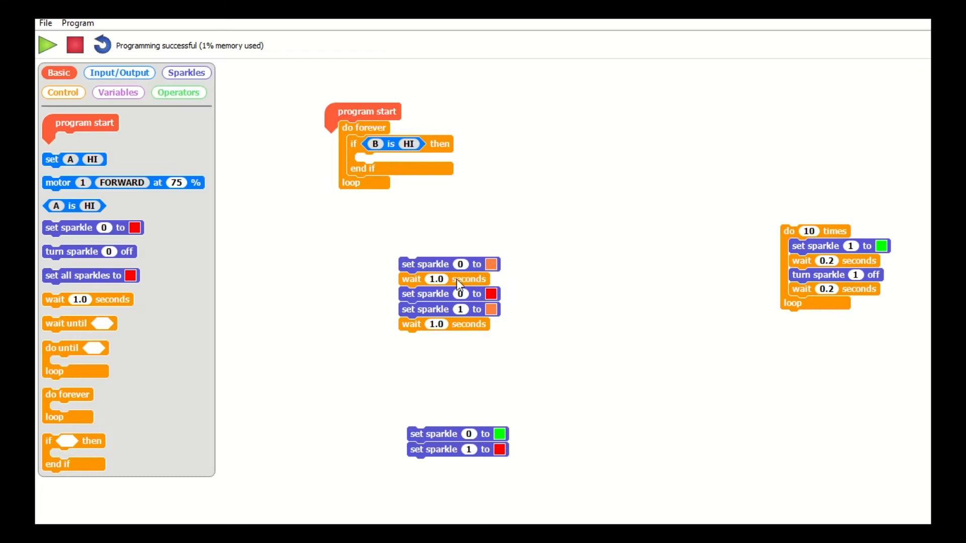
{"action": "mouse_move", "coordinate": [484, 300]}
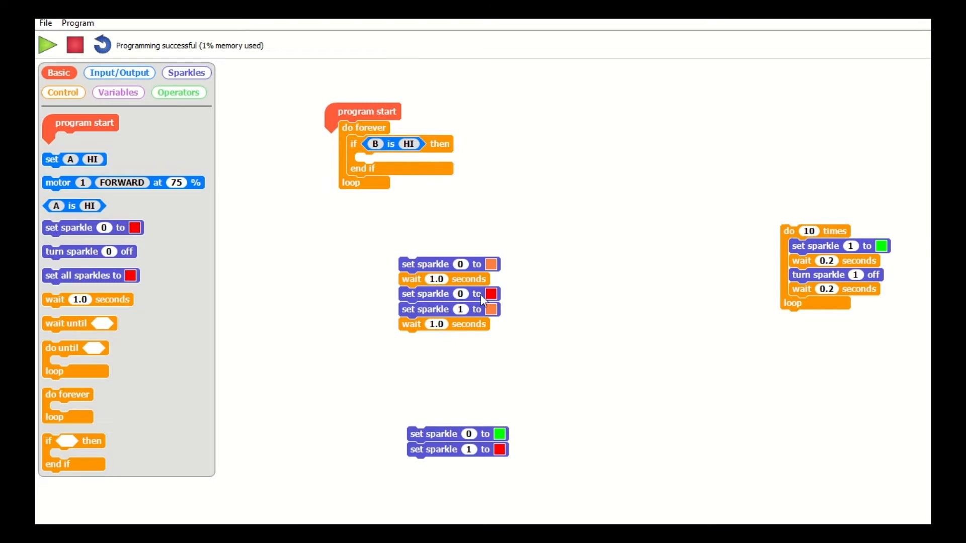
{"action": "mouse_move", "coordinate": [397, 327]}
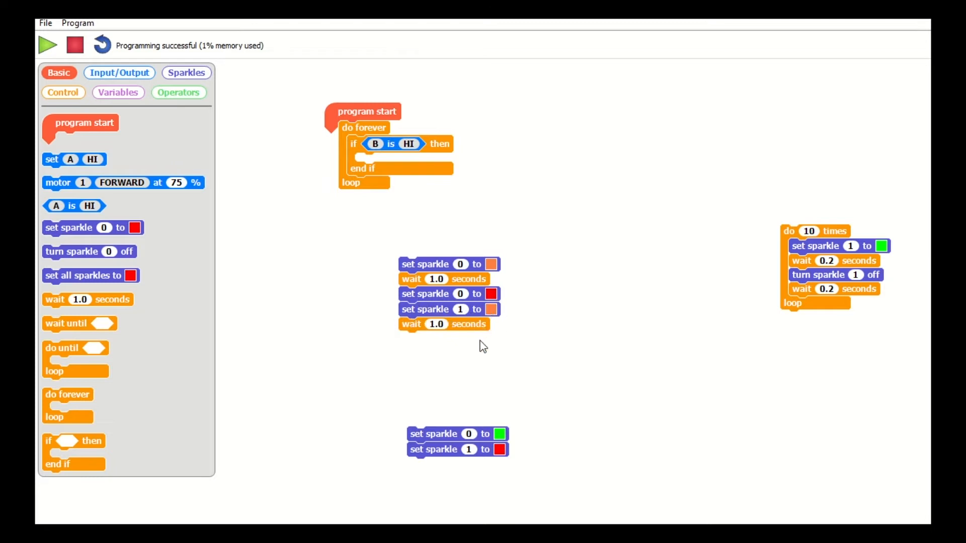
{"action": "left_click_drag", "start_coordinate": [435, 264], "coordinate": [444, 235]}
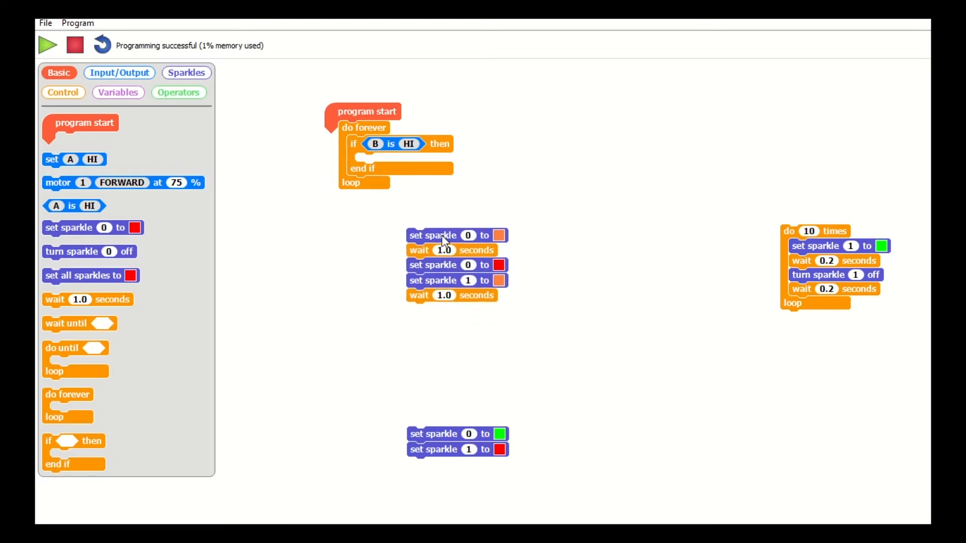
{"action": "left_click_drag", "start_coordinate": [443, 235], "coordinate": [391, 160]}
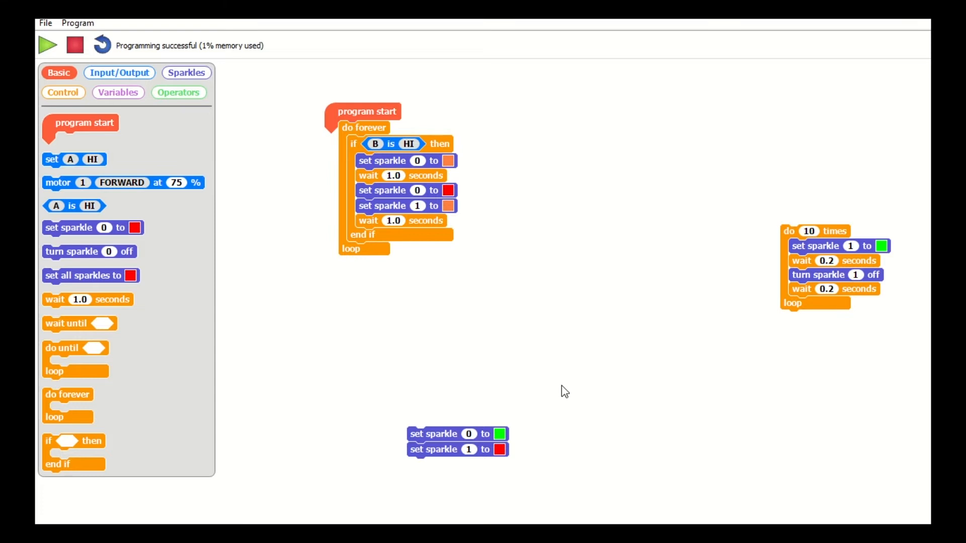
{"action": "mouse_move", "coordinate": [587, 349]}
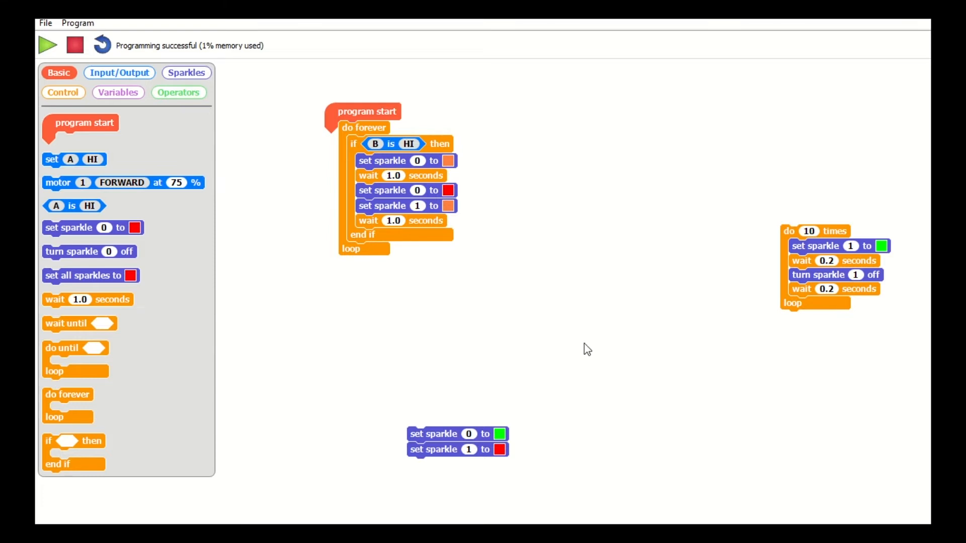
{"action": "mouse_move", "coordinate": [555, 354]}
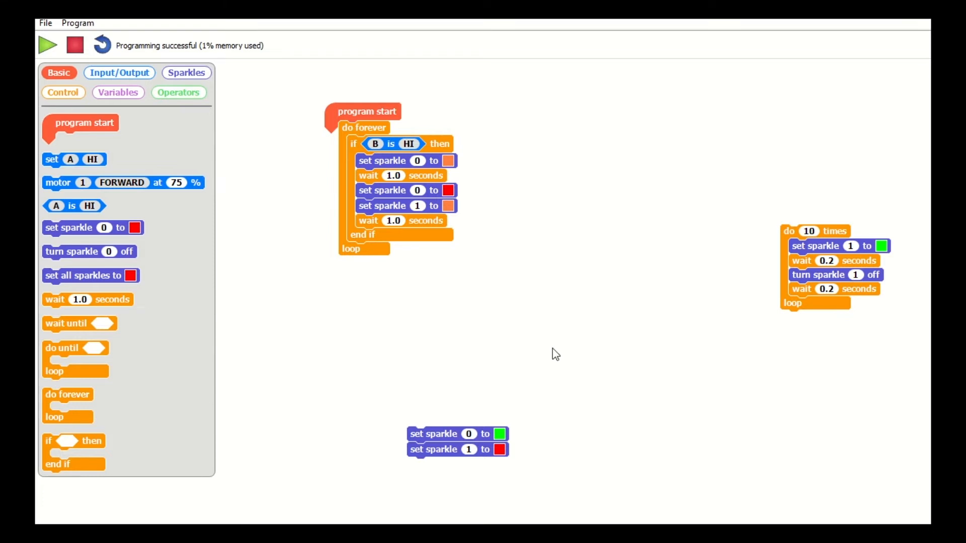
{"action": "mouse_move", "coordinate": [723, 271]}
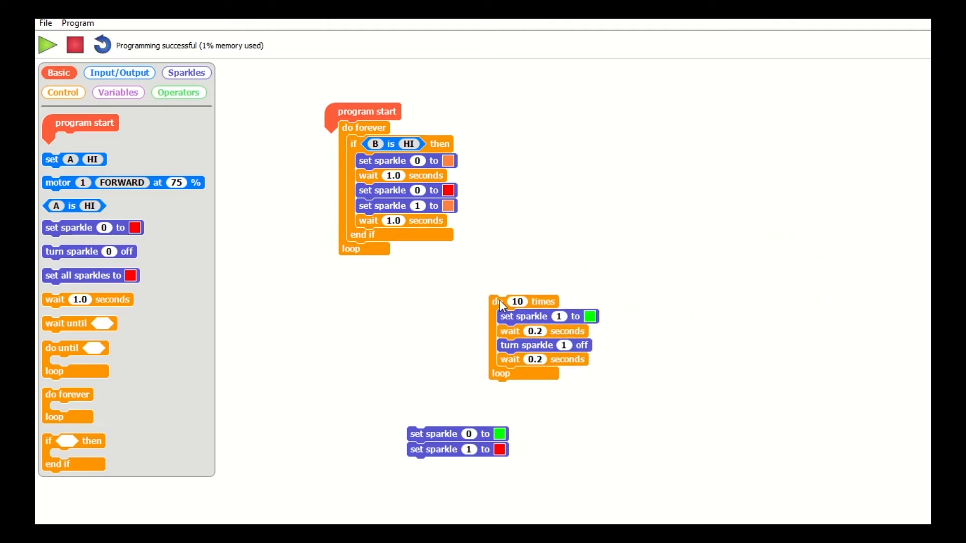
{"action": "mouse_move", "coordinate": [504, 323]}
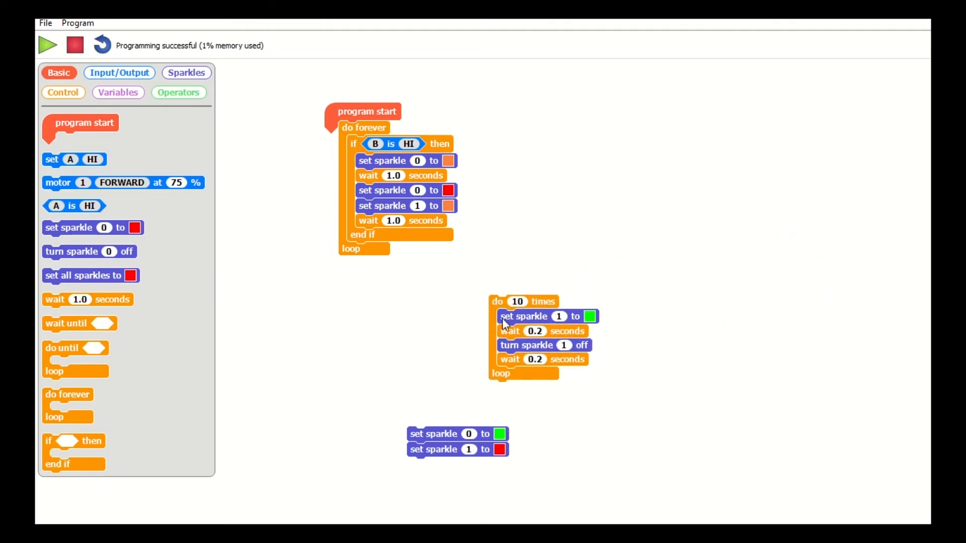
{"action": "mouse_move", "coordinate": [641, 298]}
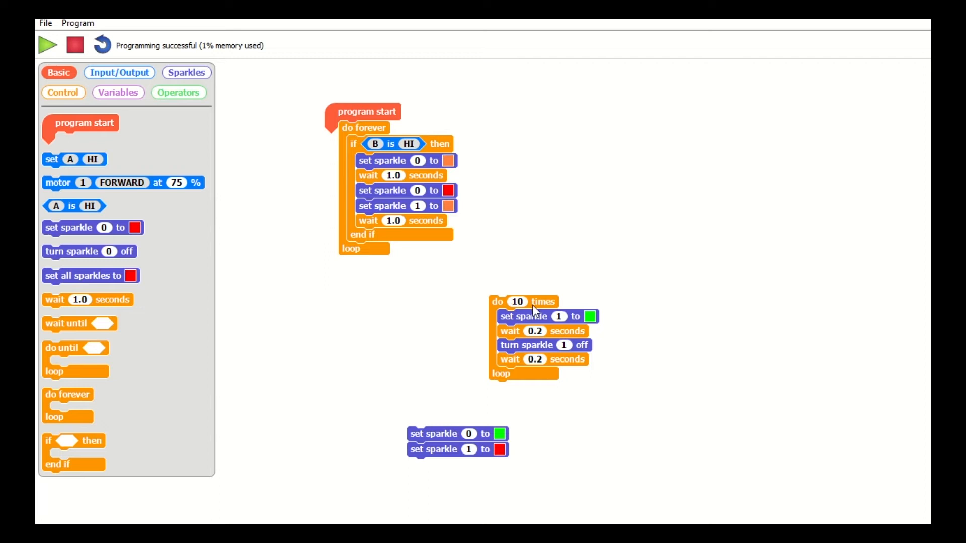
{"action": "mouse_move", "coordinate": [556, 326]}
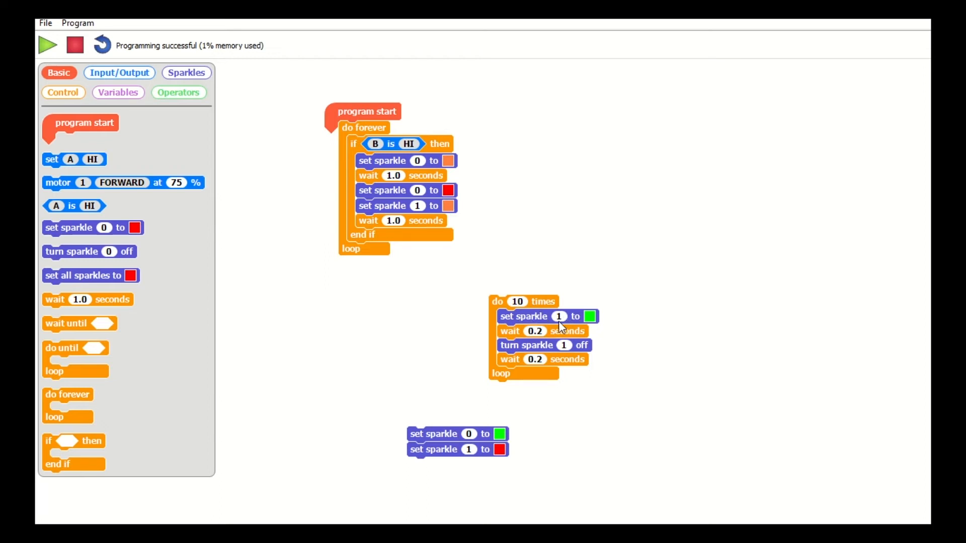
{"action": "mouse_move", "coordinate": [583, 331]}
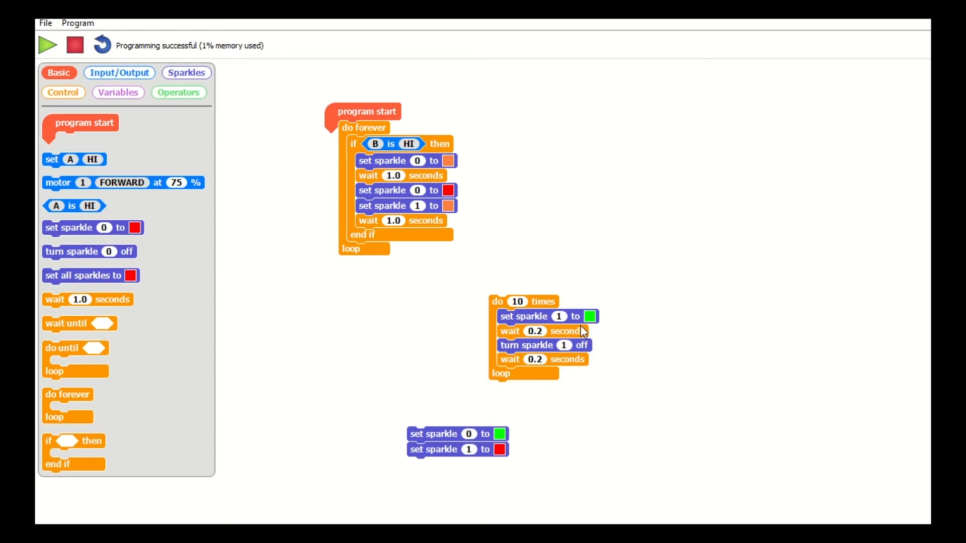
{"action": "mouse_move", "coordinate": [578, 352]}
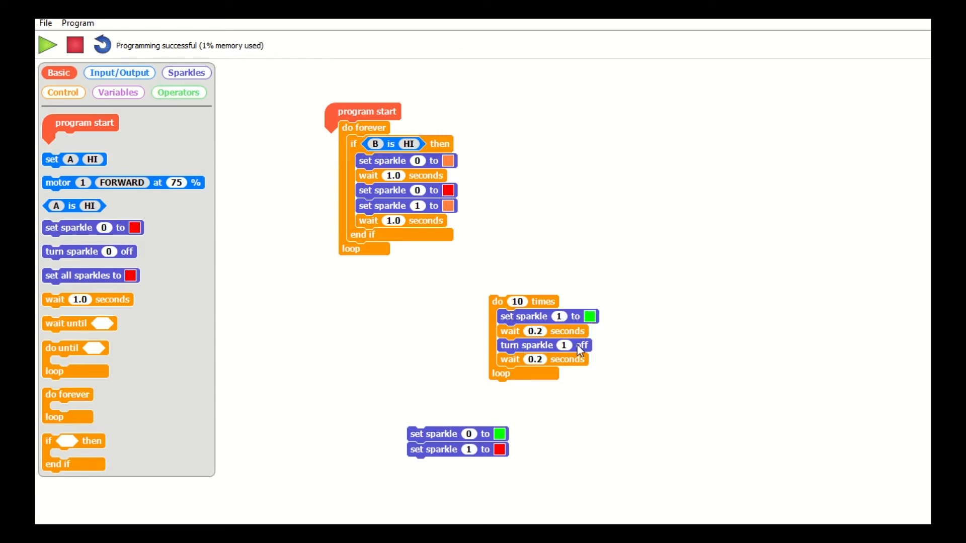
{"action": "mouse_move", "coordinate": [606, 336]}
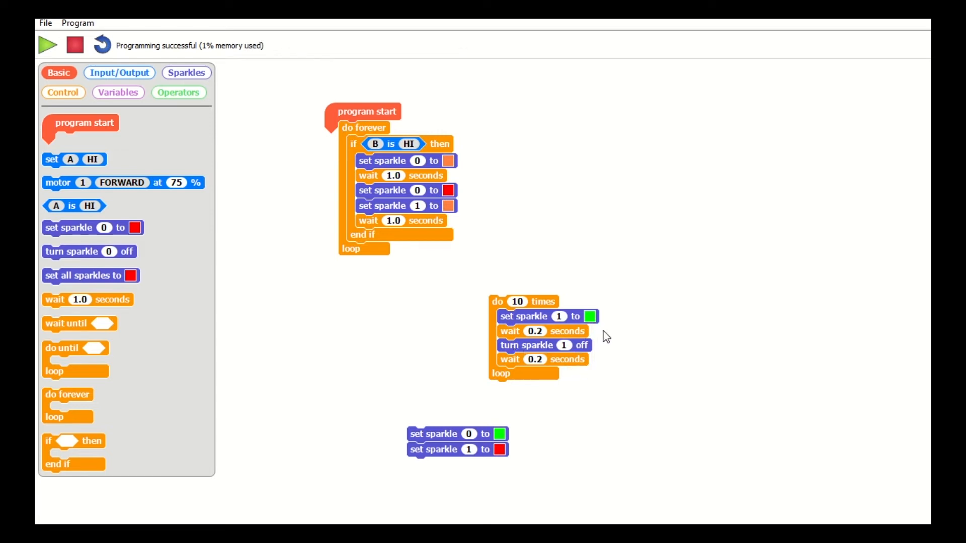
{"action": "mouse_move", "coordinate": [629, 333]}
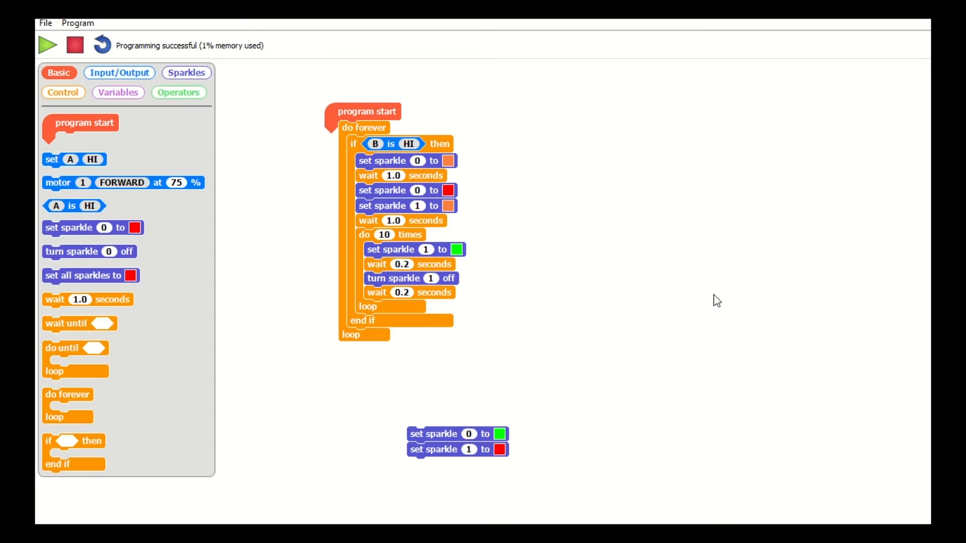
{"action": "mouse_move", "coordinate": [461, 450]}
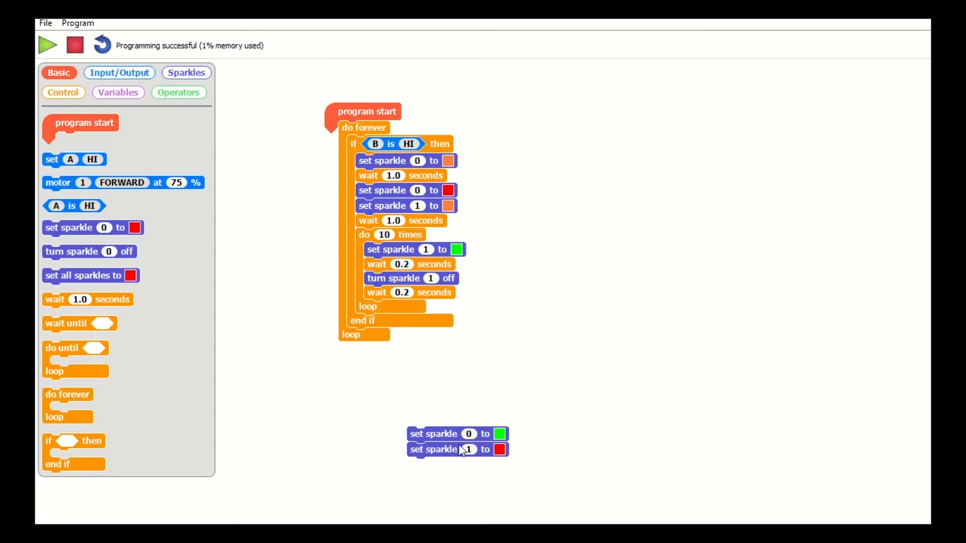
{"action": "mouse_move", "coordinate": [502, 438]}
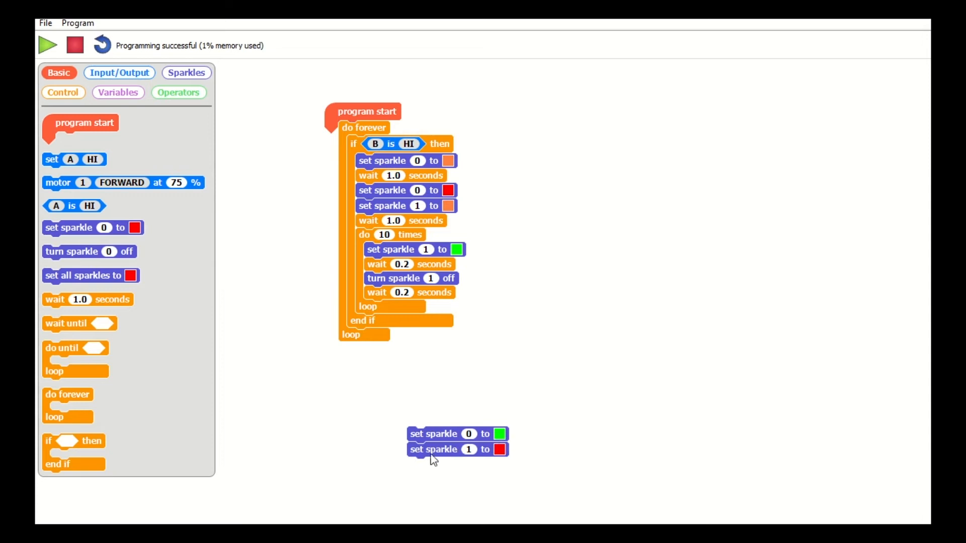
{"action": "mouse_move", "coordinate": [433, 436]}
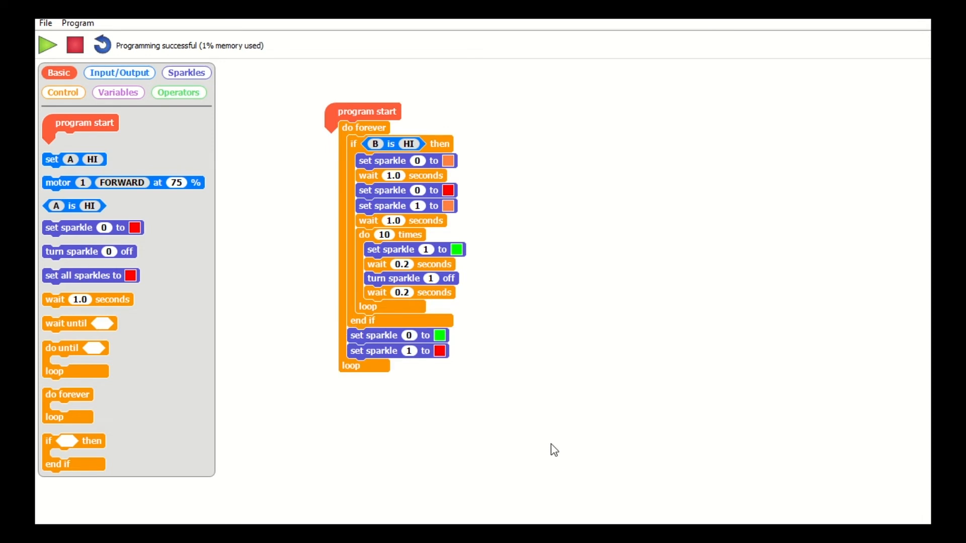
{"action": "mouse_move", "coordinate": [415, 255]}
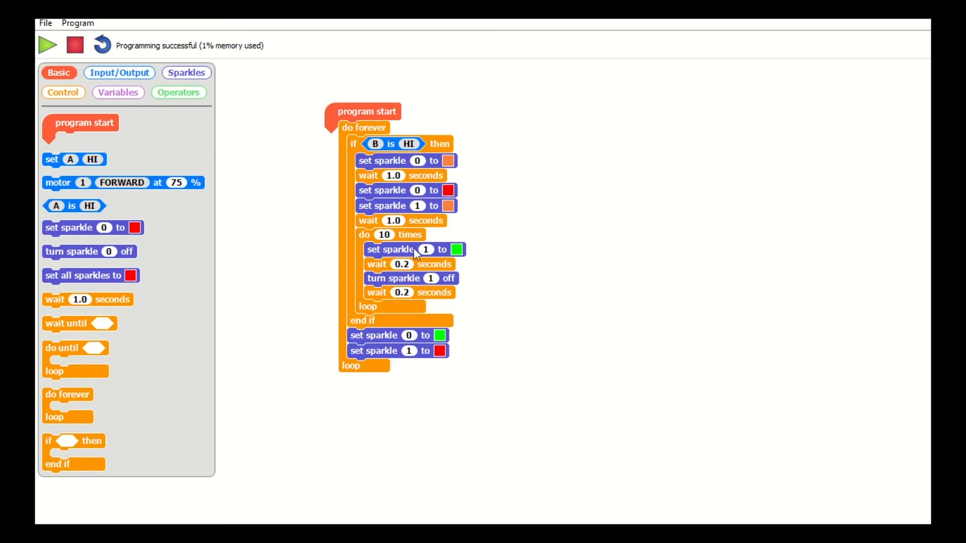
{"action": "mouse_move", "coordinate": [454, 348]}
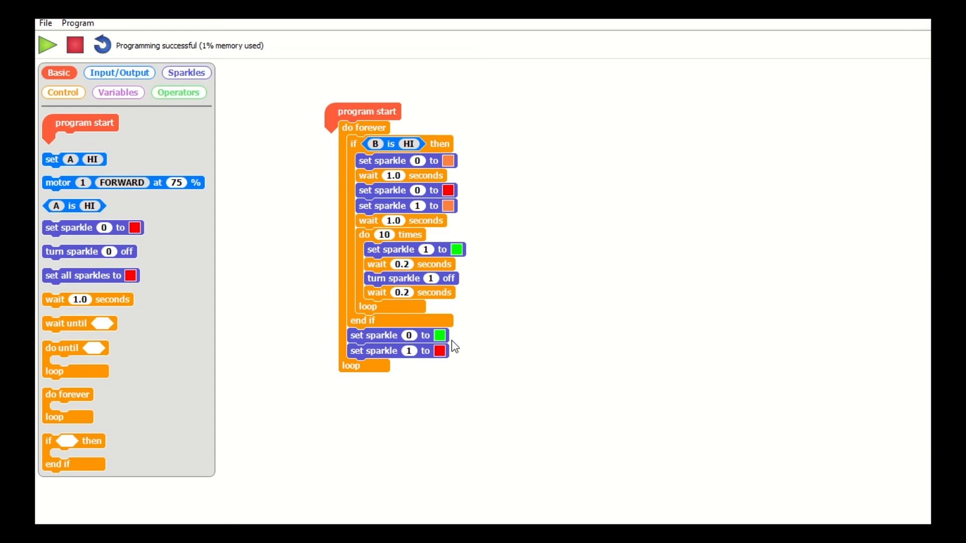
{"action": "mouse_move", "coordinate": [602, 366]}
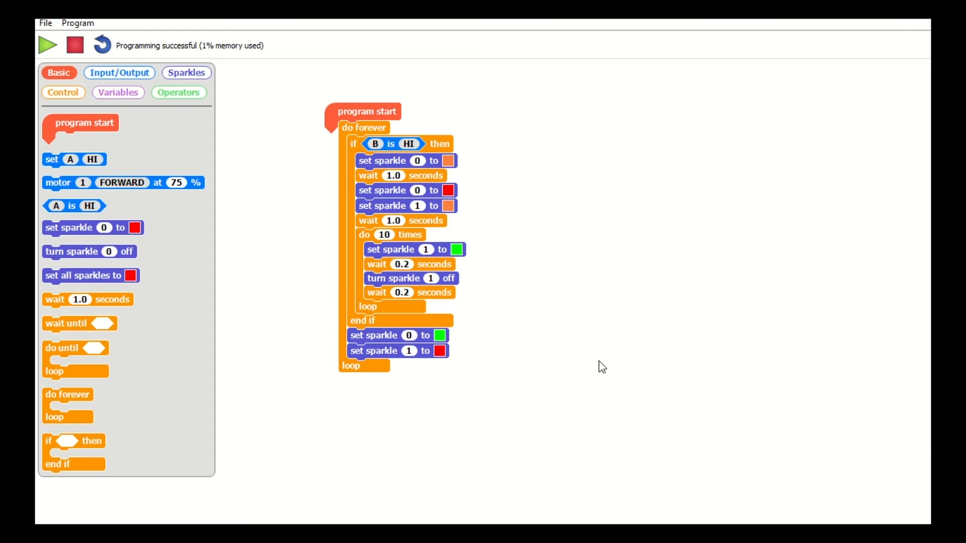
{"action": "mouse_move", "coordinate": [354, 153]}
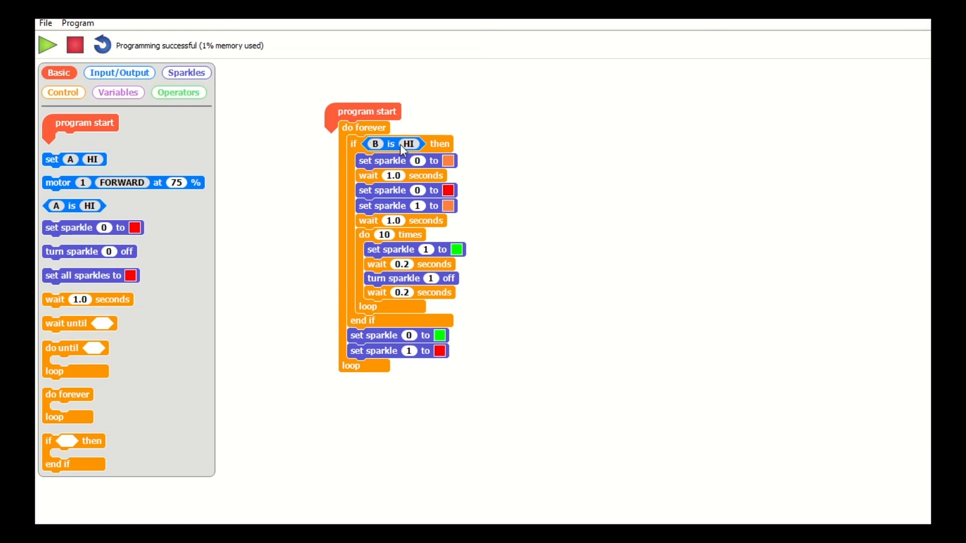
{"action": "mouse_move", "coordinate": [406, 212]}
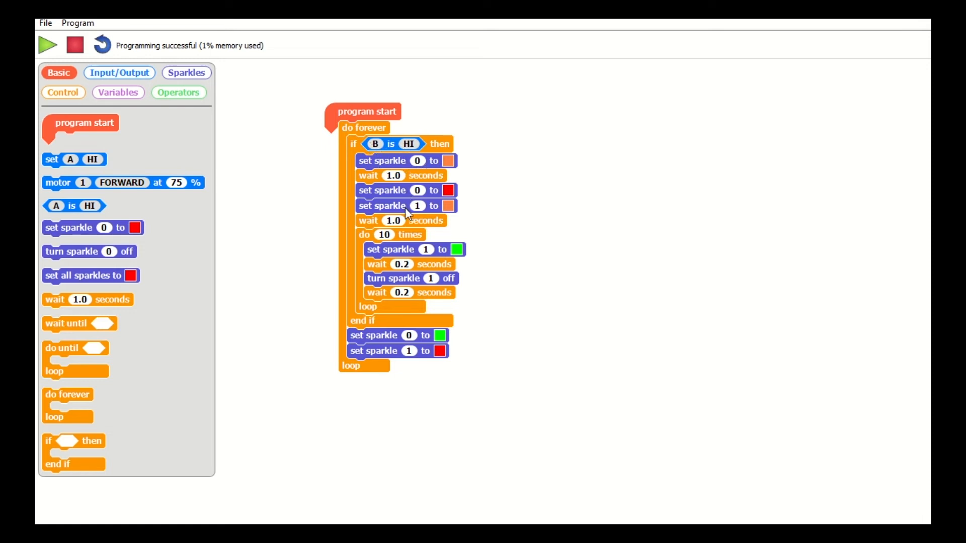
{"action": "mouse_move", "coordinate": [524, 337]}
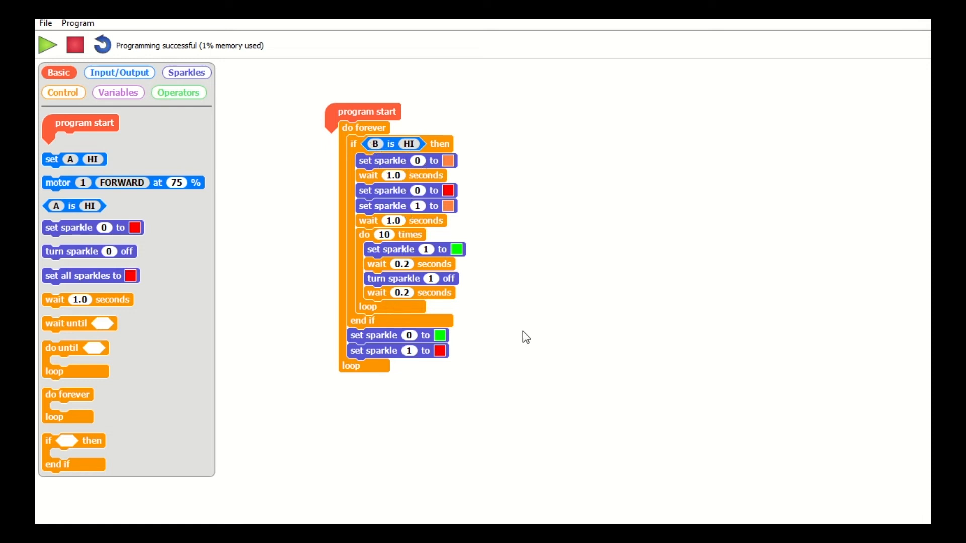
{"action": "mouse_move", "coordinate": [523, 308]}
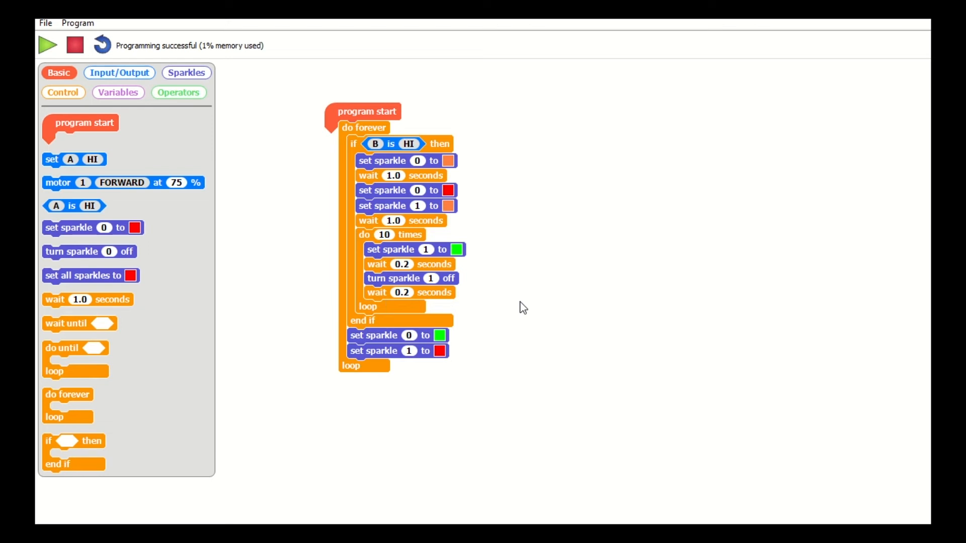
{"action": "mouse_move", "coordinate": [243, 85]}
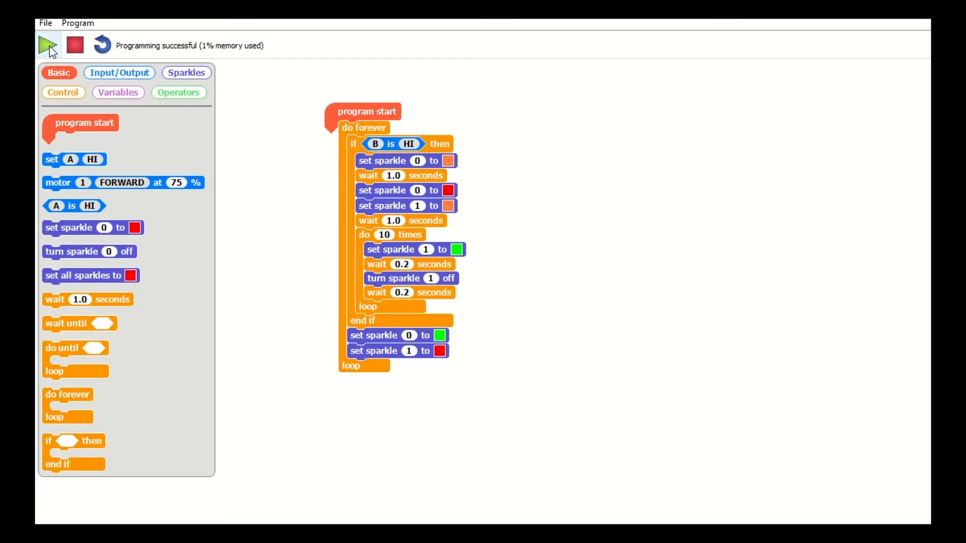
Upload the finished program to the board with the green Program button (6% memory used).
{"action": "left_click", "coordinate": [47, 45]}
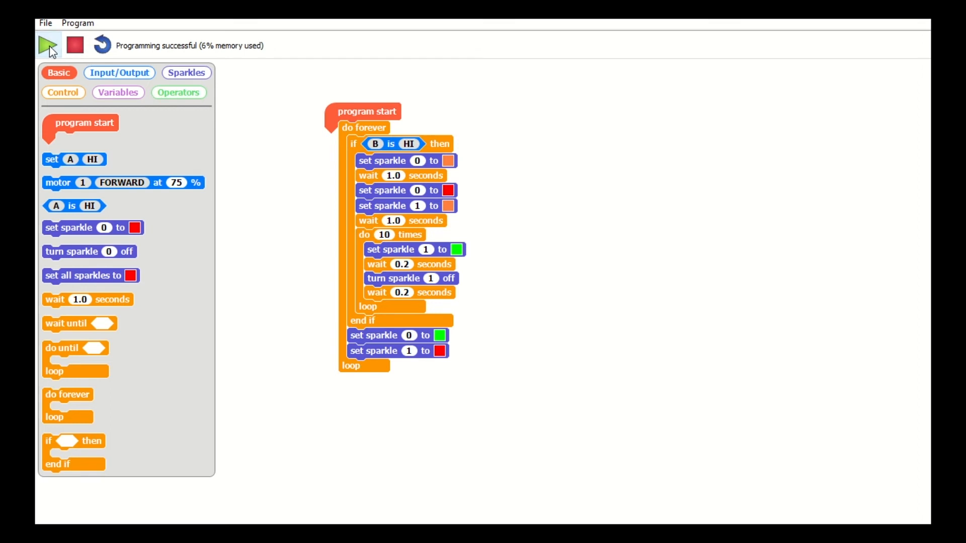